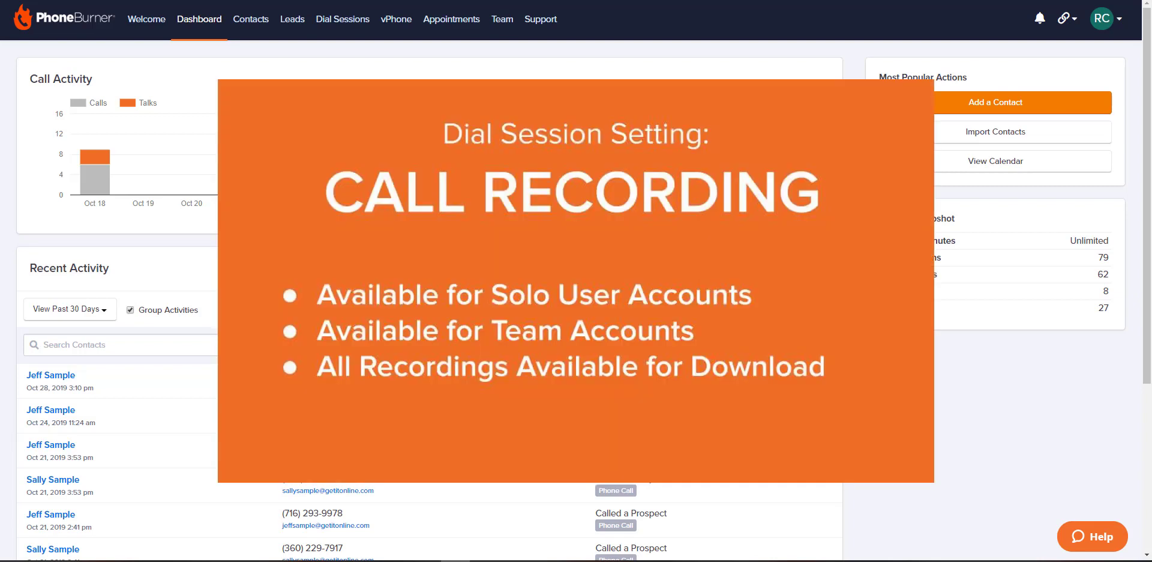
mouse_move(1115, 18)
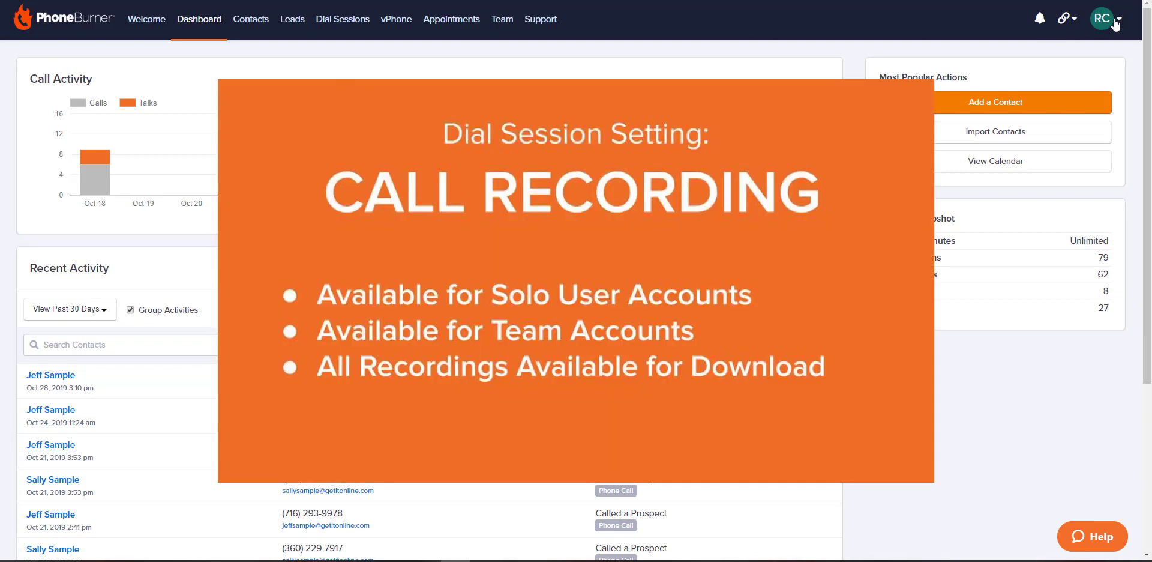
- Reach Dial Session Settings from the RC avatar menu at top right
click(1102, 16)
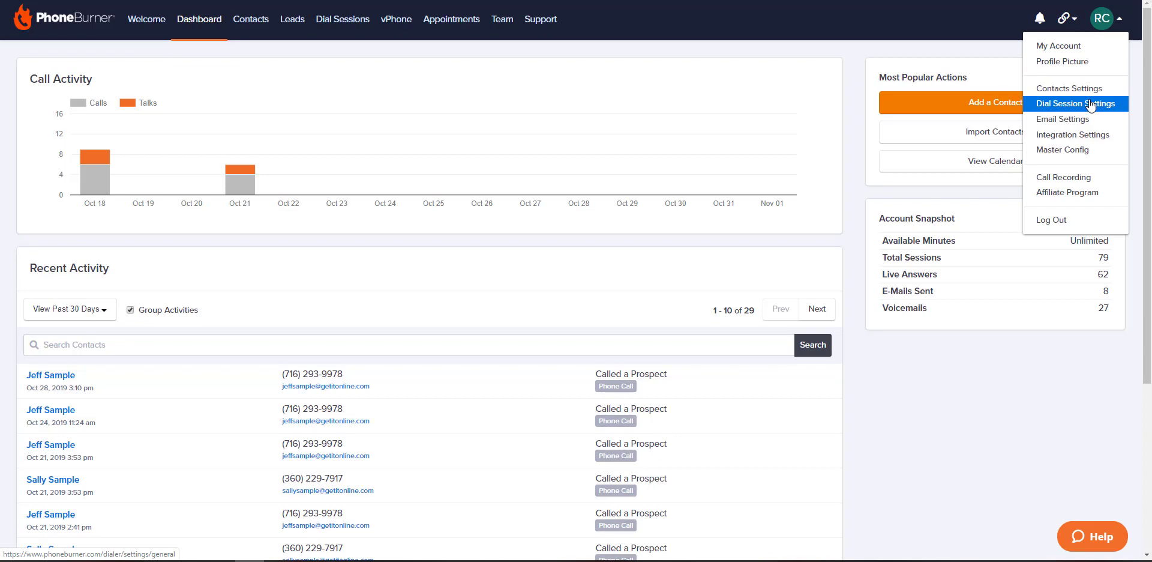
click(1075, 103)
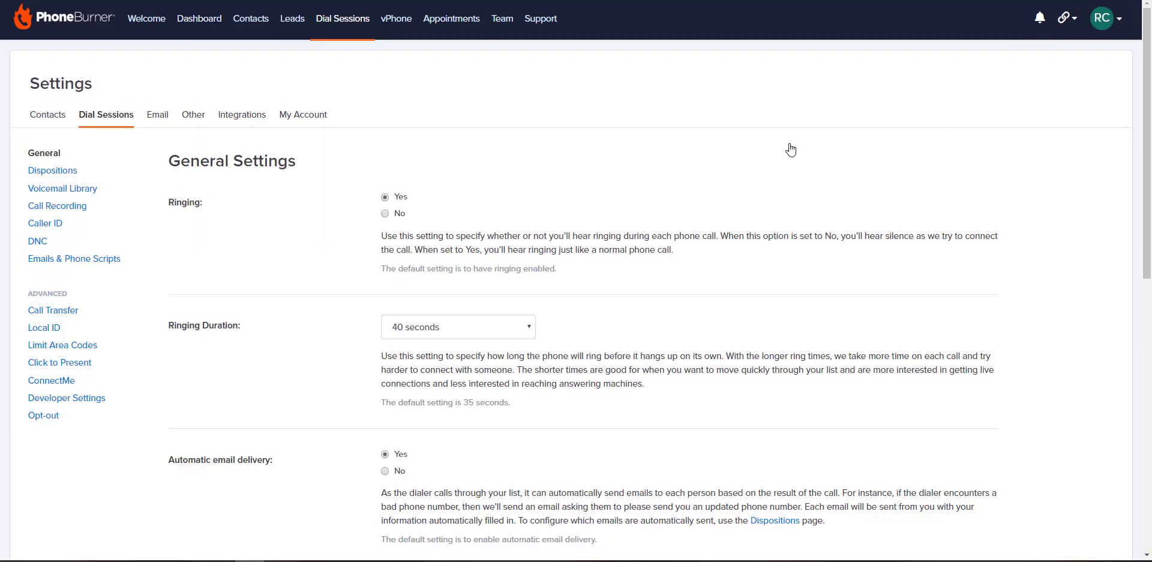
- Enable Call Recording in Dial Sessions settings and agree to its terms to activate it
click(57, 205)
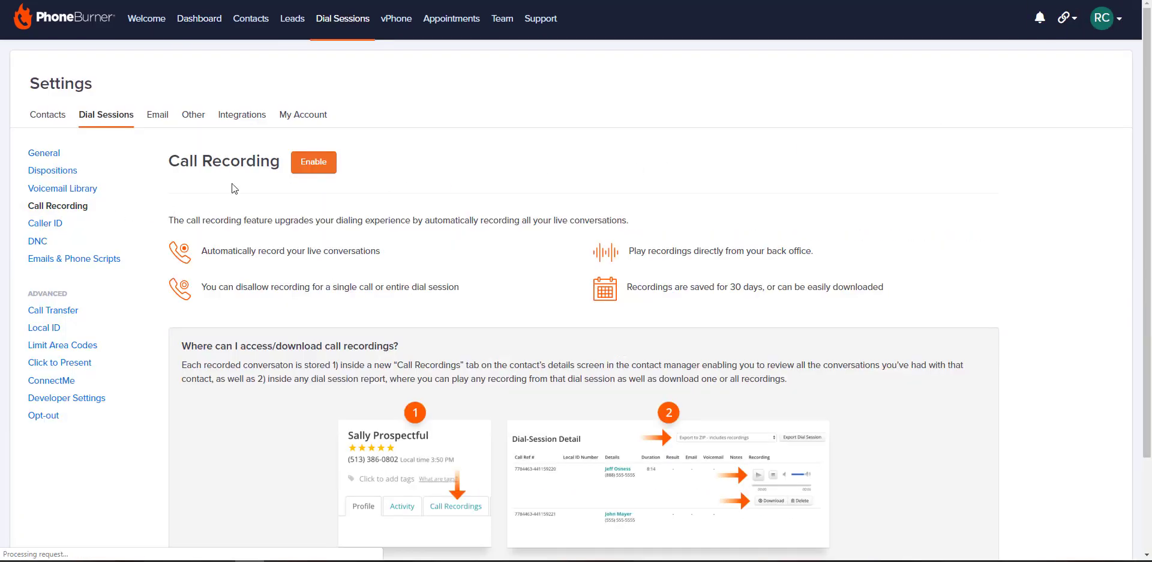
click(313, 162)
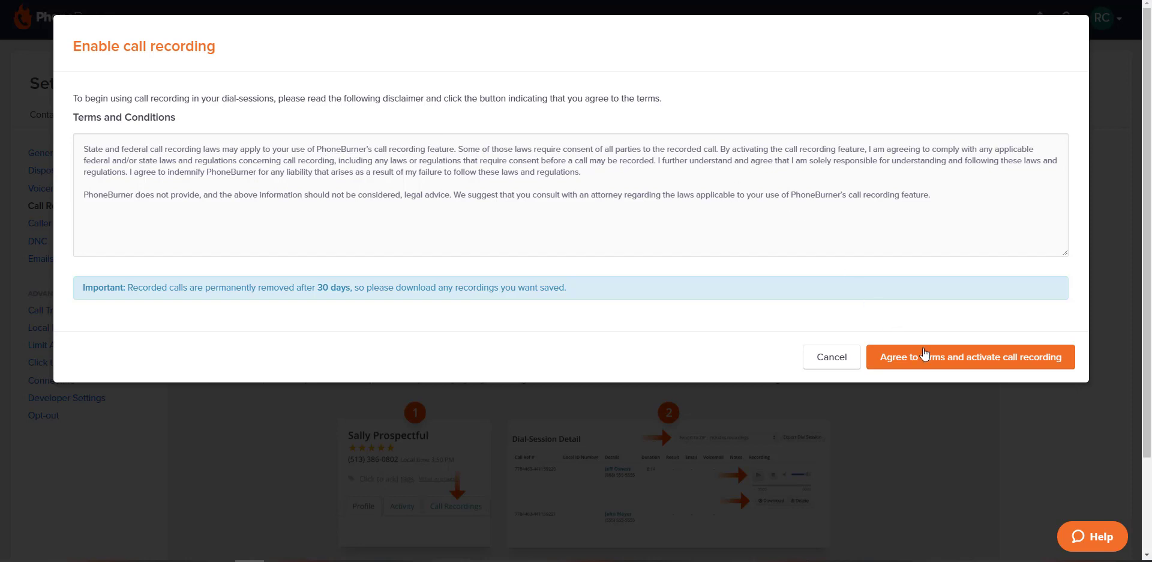
click(969, 356)
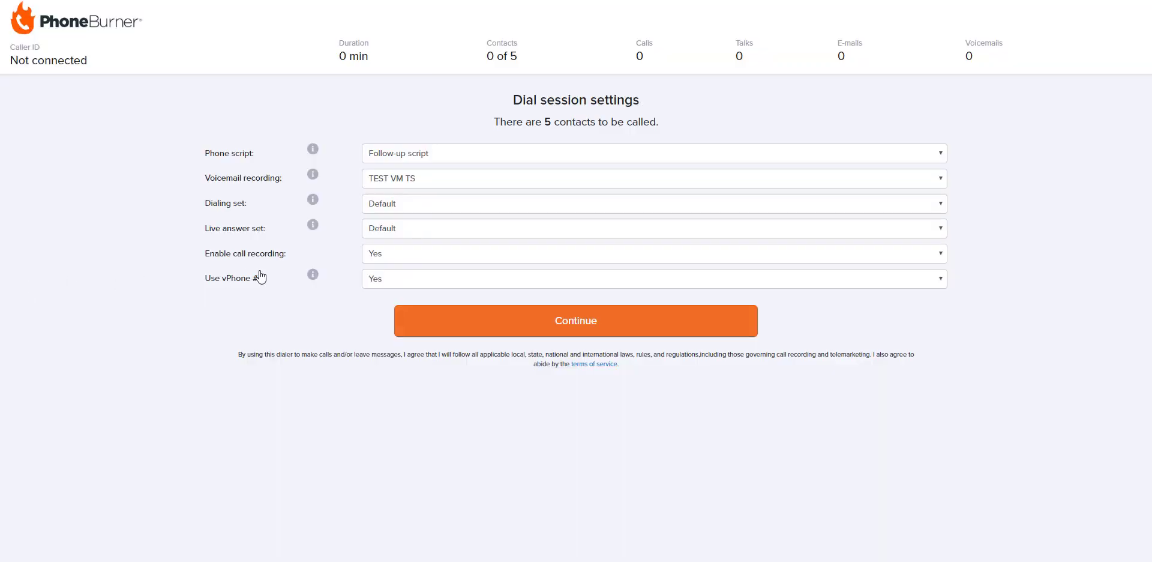
mouse_move(397, 264)
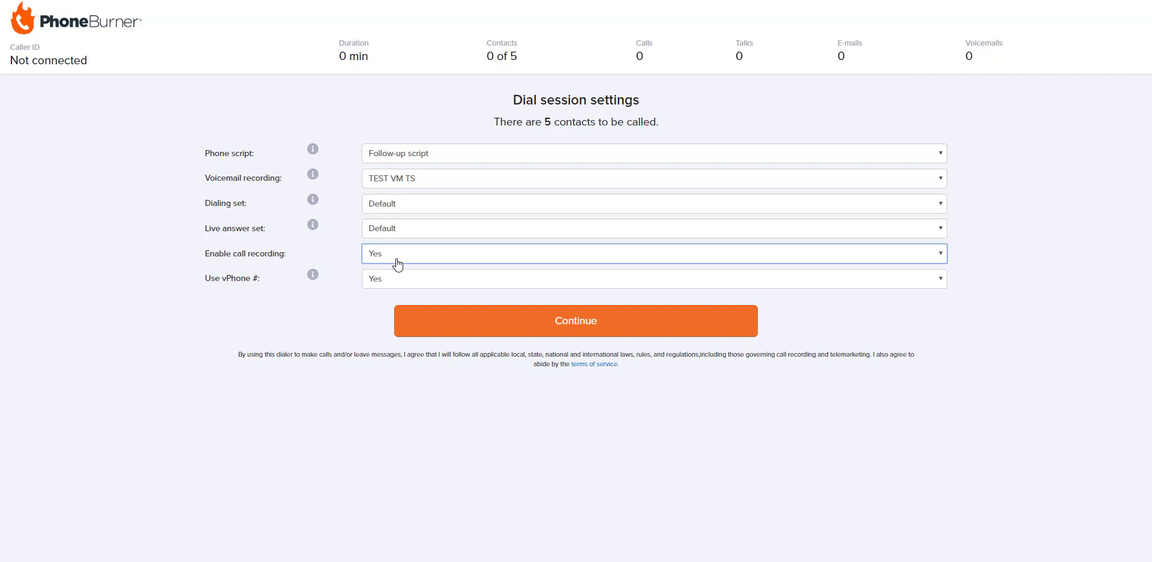
- Choose the Enable call recording option for this 5-contact session and continue into the dialer
click(653, 243)
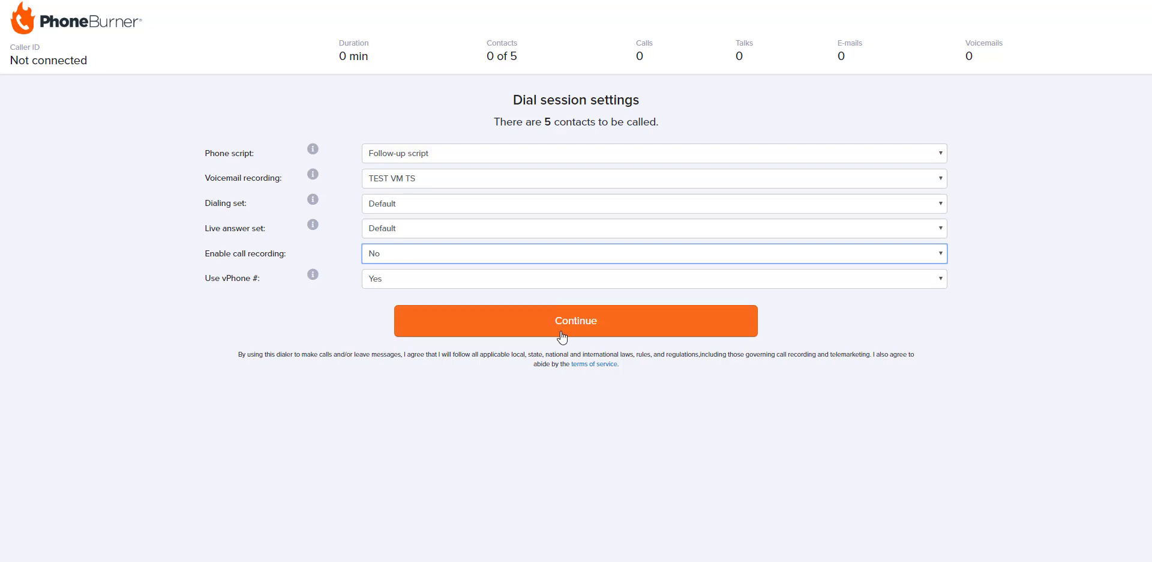
click(576, 320)
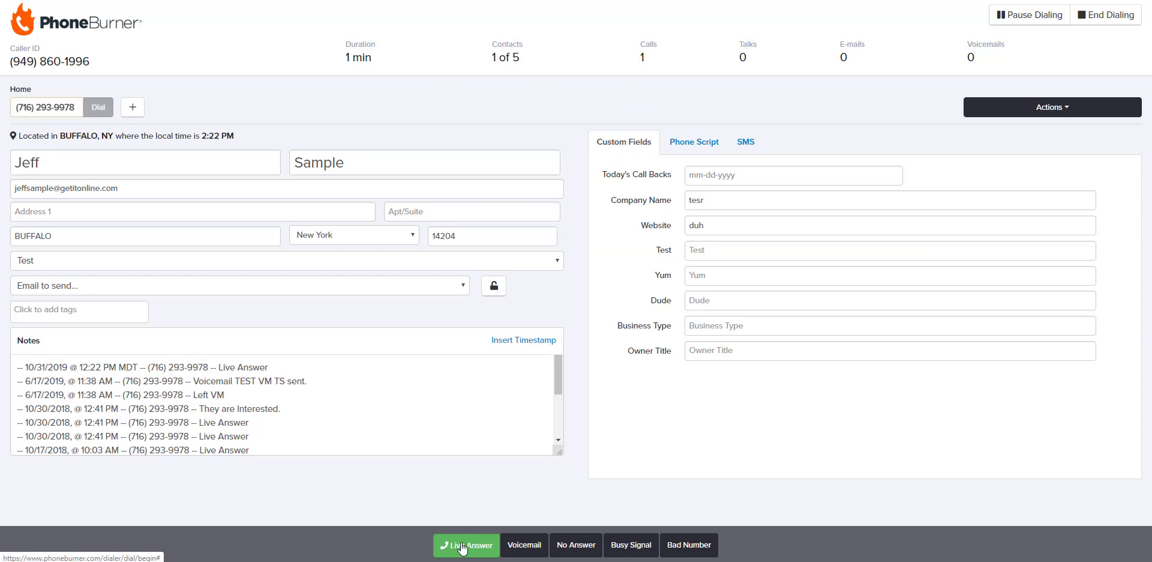
- Log Jeff Sample as Live Answer, stop the recording, end the call and answer the next contact
click(465, 544)
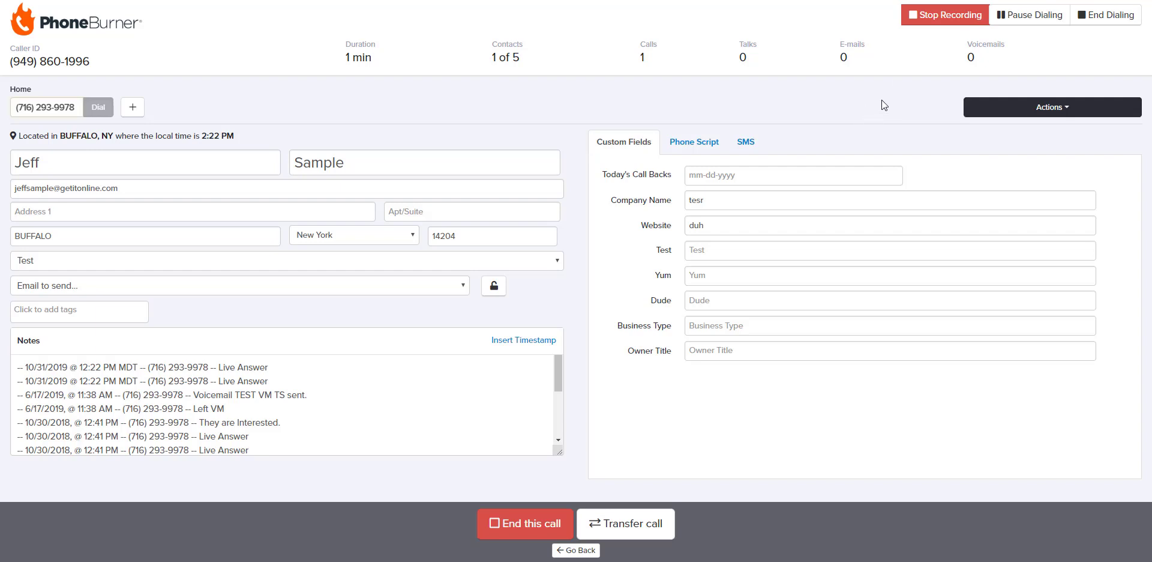
click(946, 15)
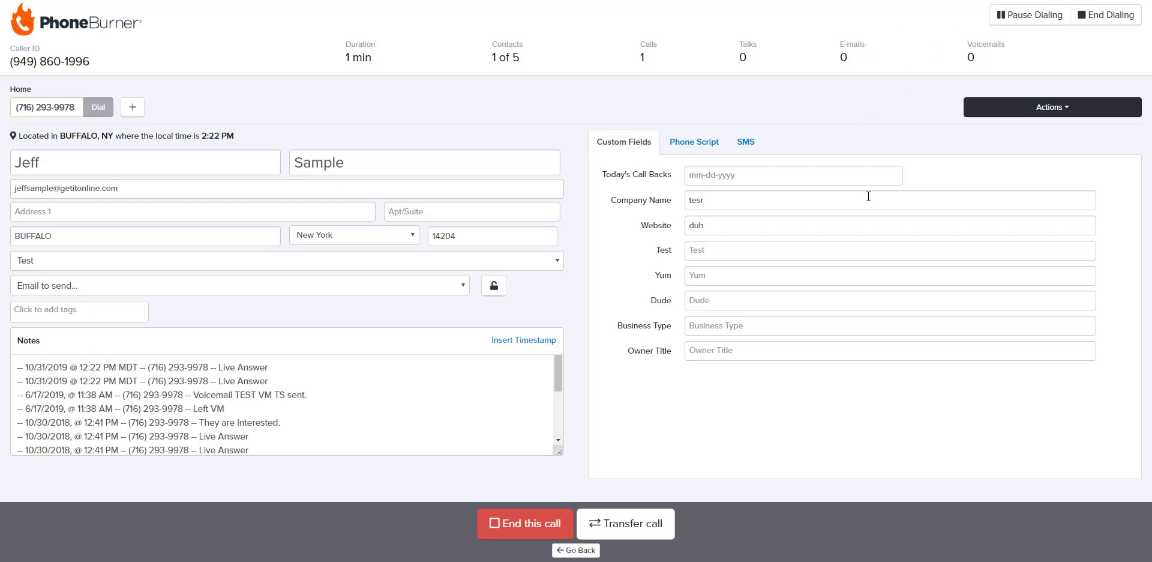
mouse_move(541, 515)
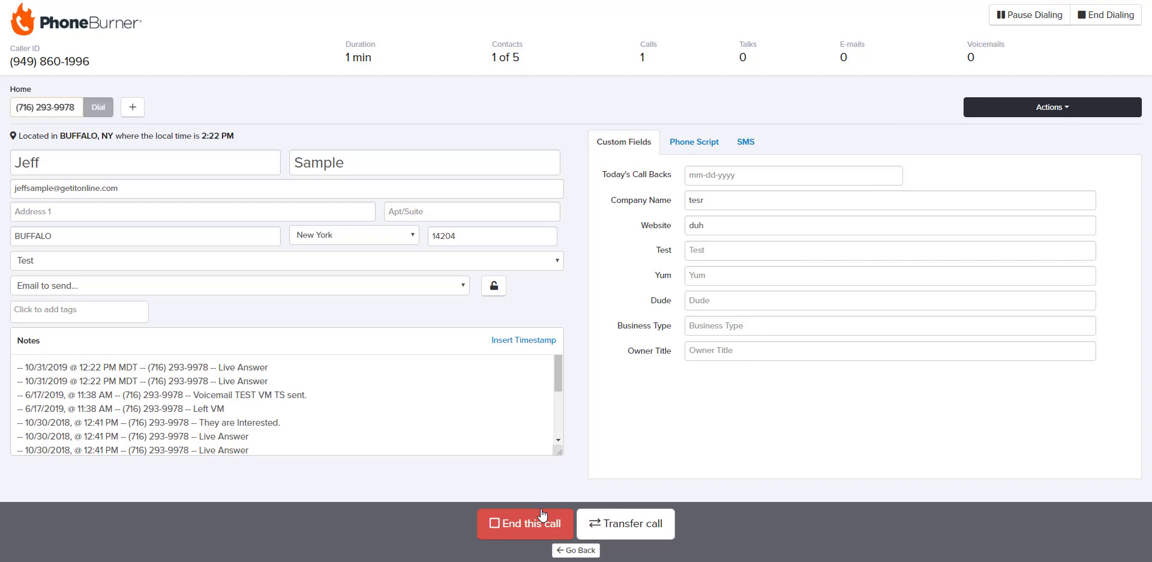
click(525, 523)
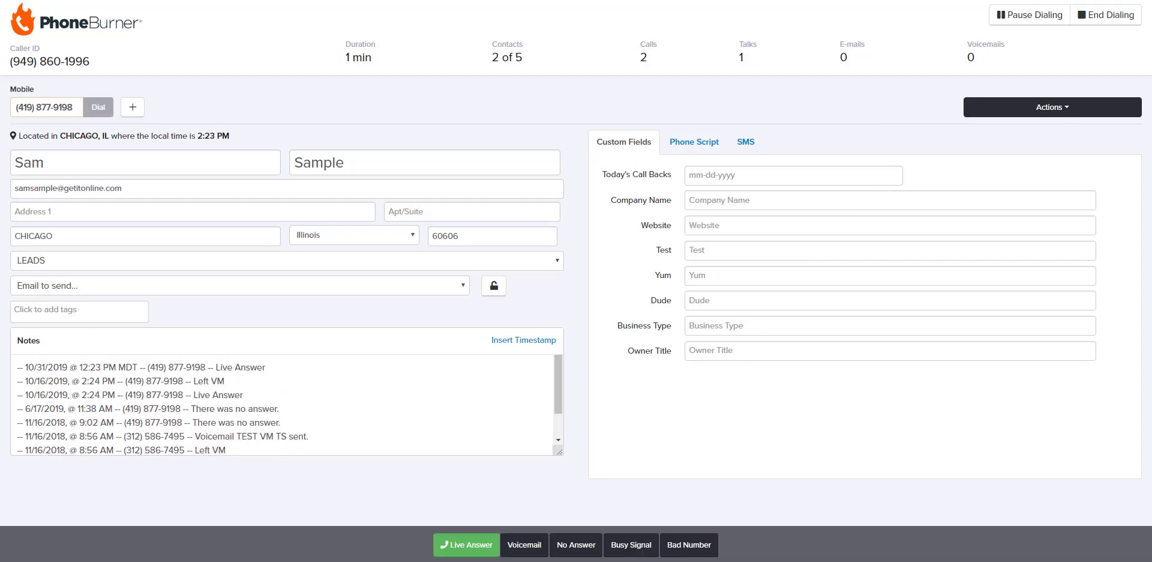
click(466, 544)
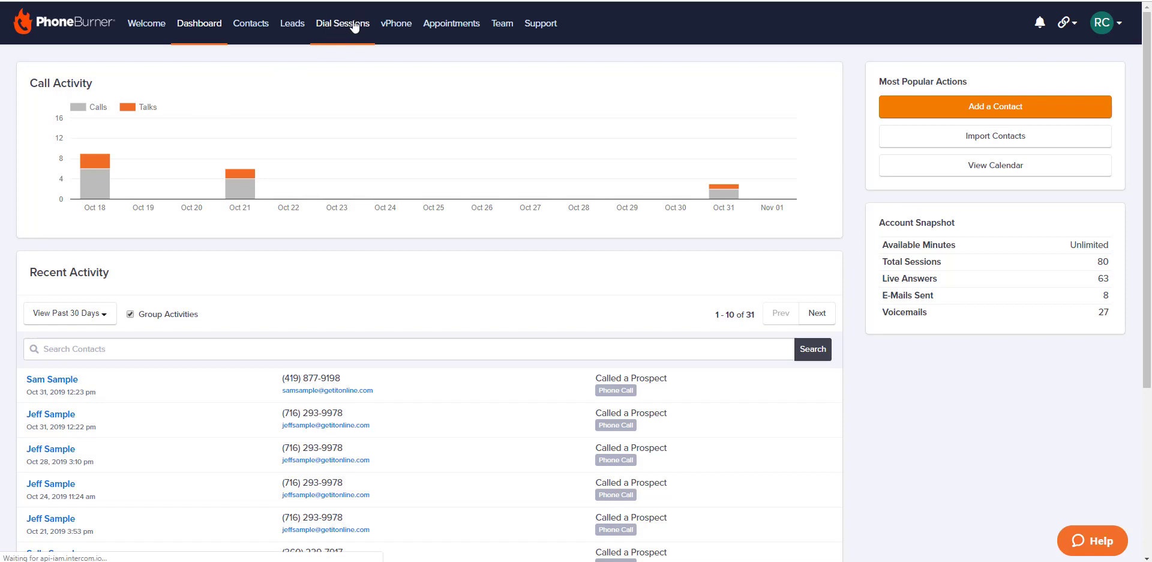
- List past dial sessions and view details of the latest session with its Recording column
click(343, 24)
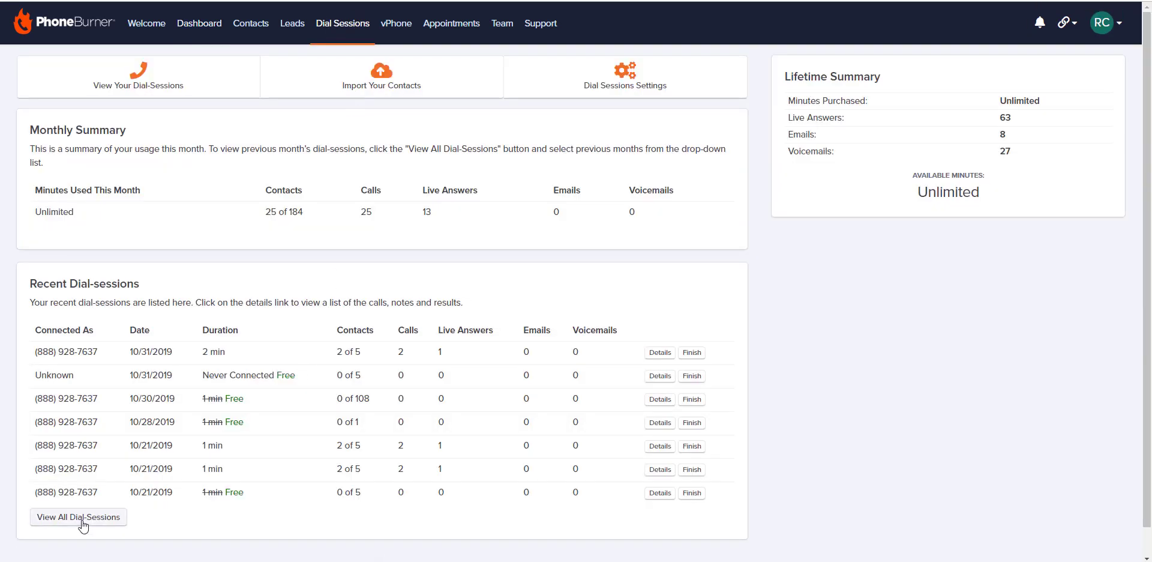
click(79, 517)
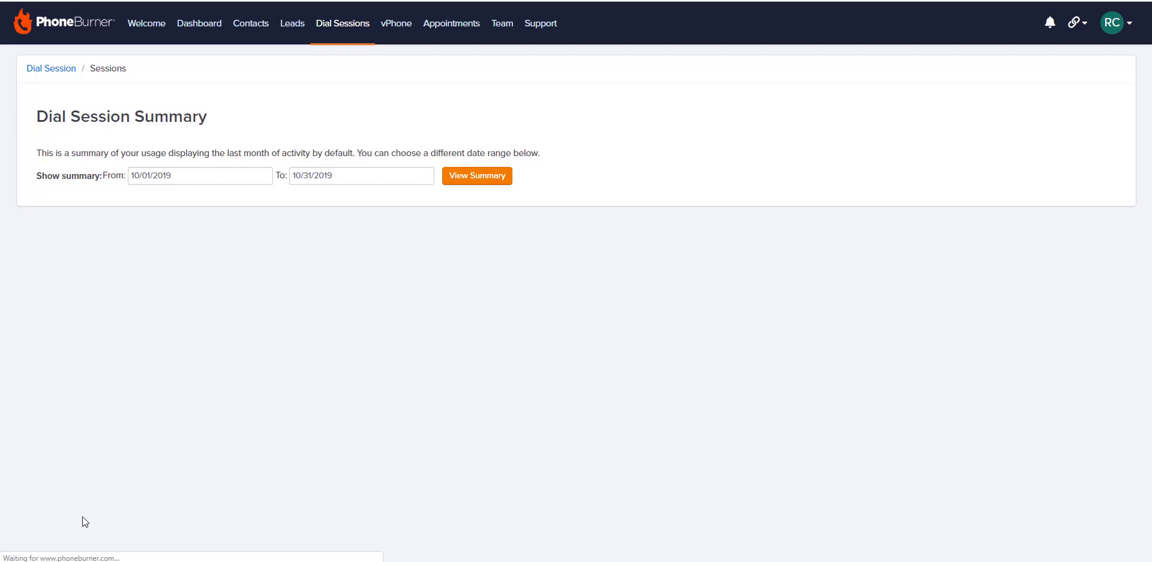
click(478, 175)
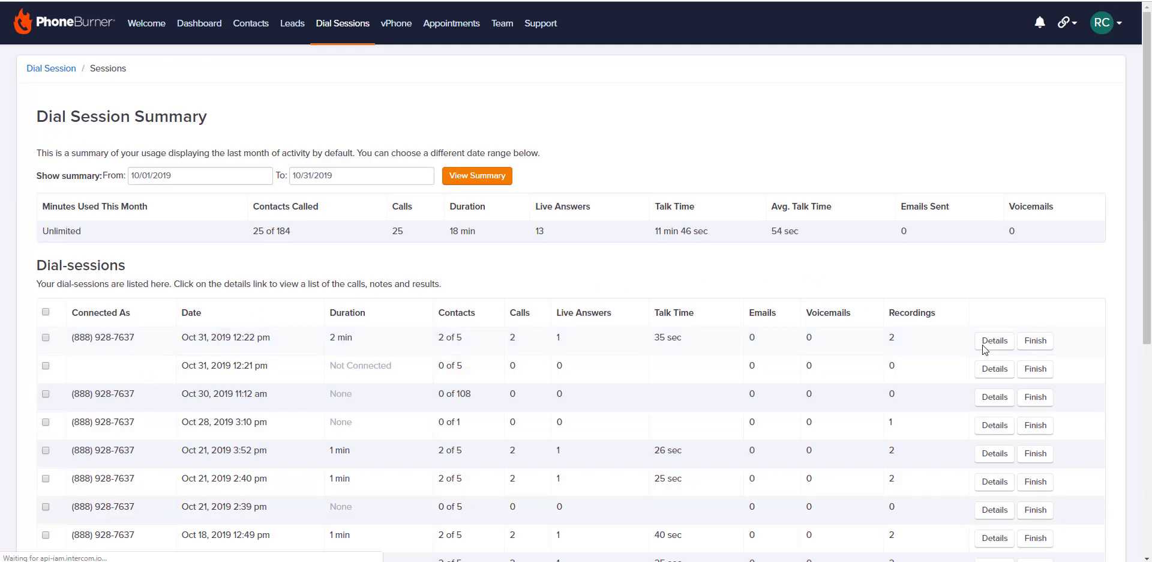
click(993, 340)
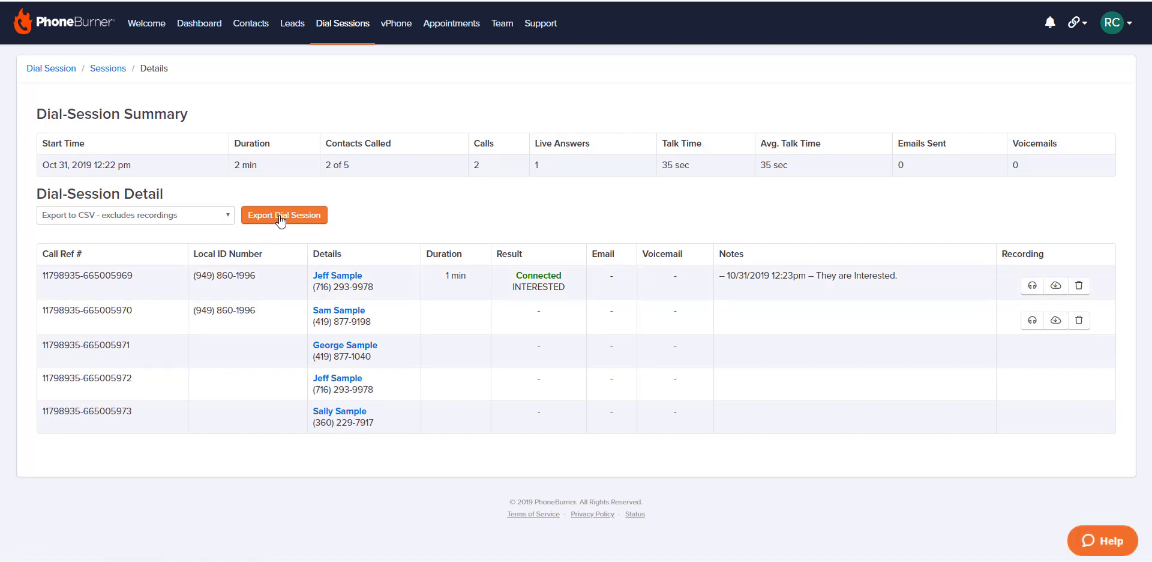
mouse_move(190, 371)
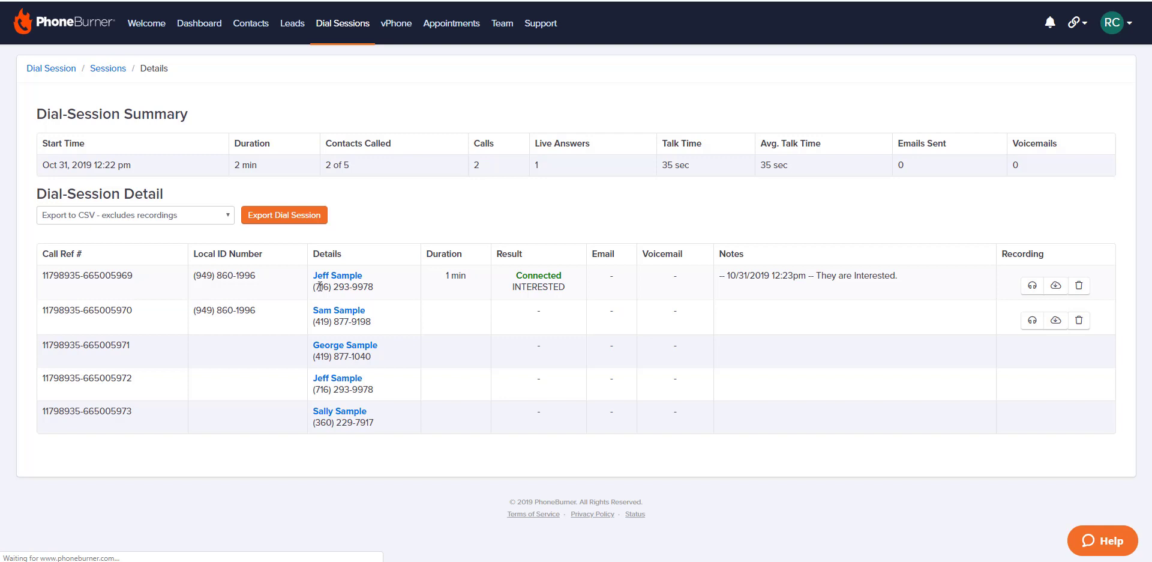
- Go to Jeff Sample's contact record from the session details
click(250, 23)
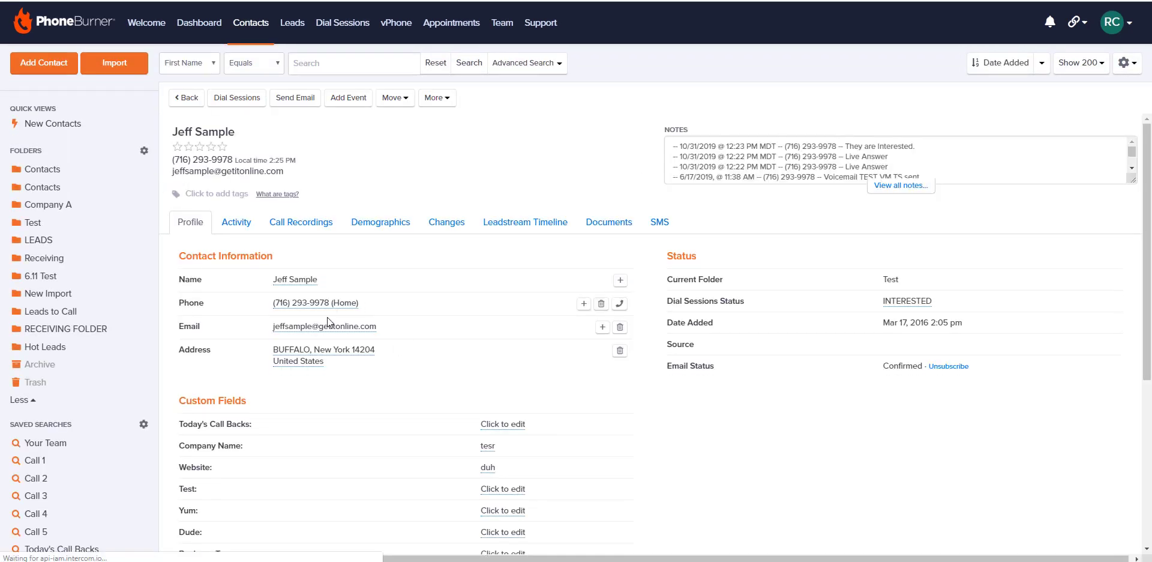
- Show Jeff Sample's Call Recordings list with its four playable, downloadable recordings
click(300, 222)
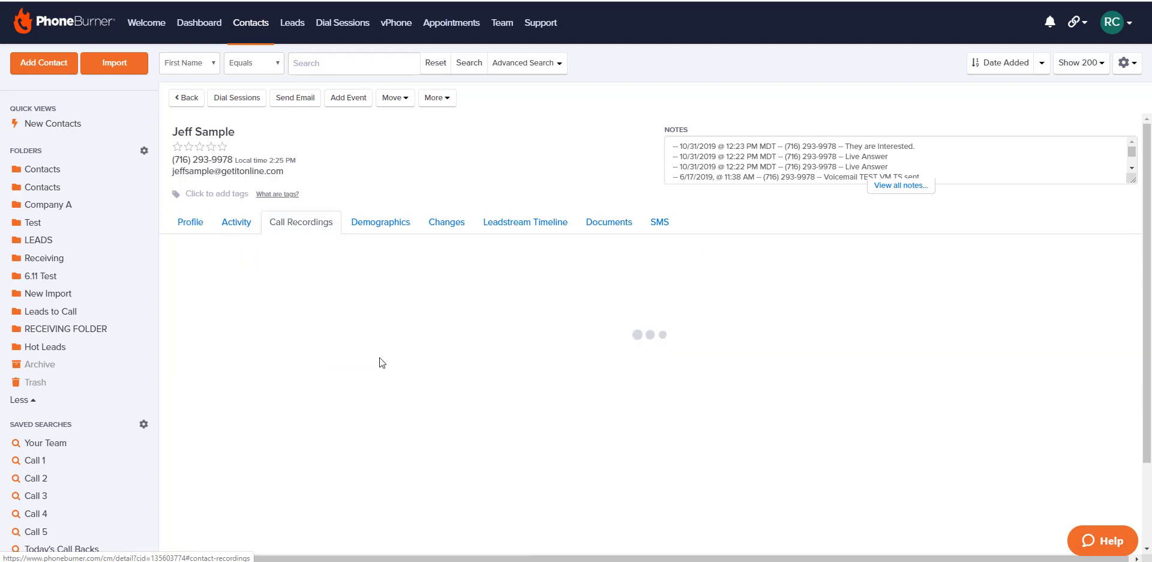
click(300, 222)
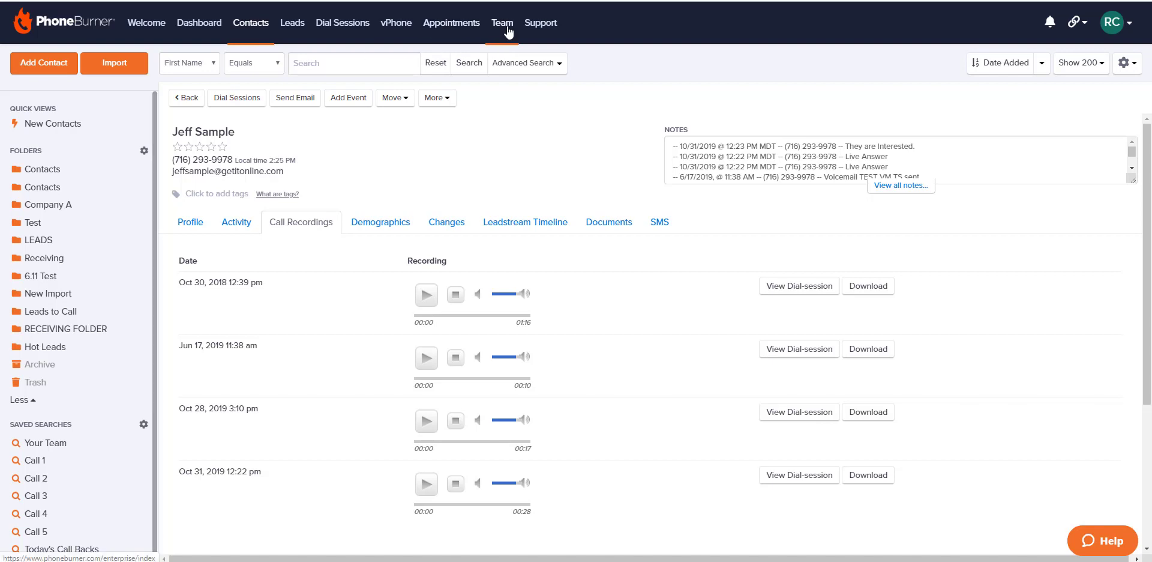
- Bring up the team Dial Sessions report from Team > Reports
click(502, 23)
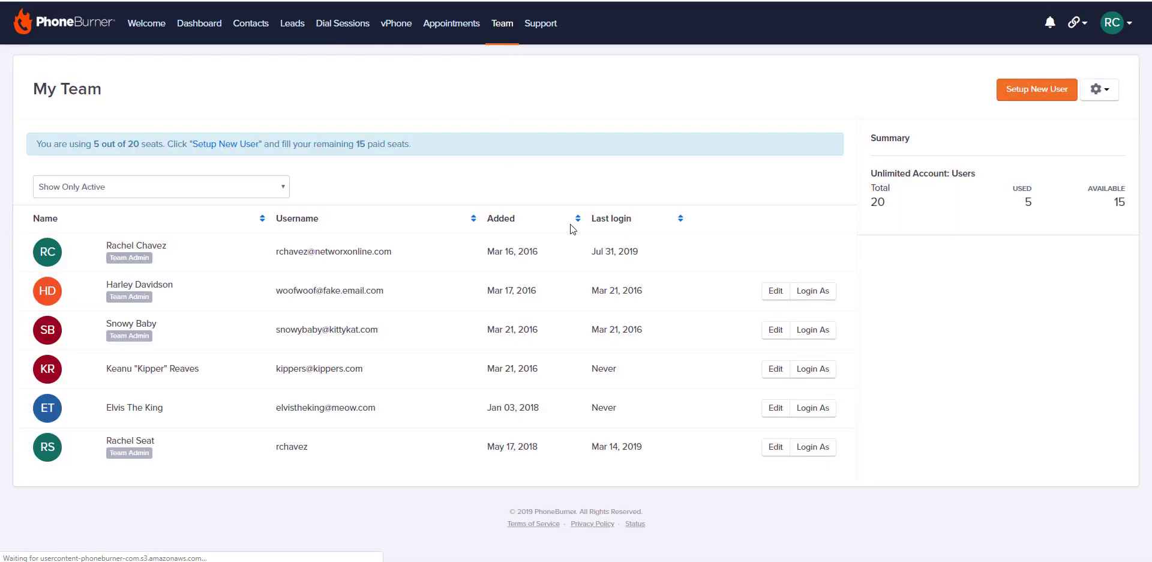
click(1095, 89)
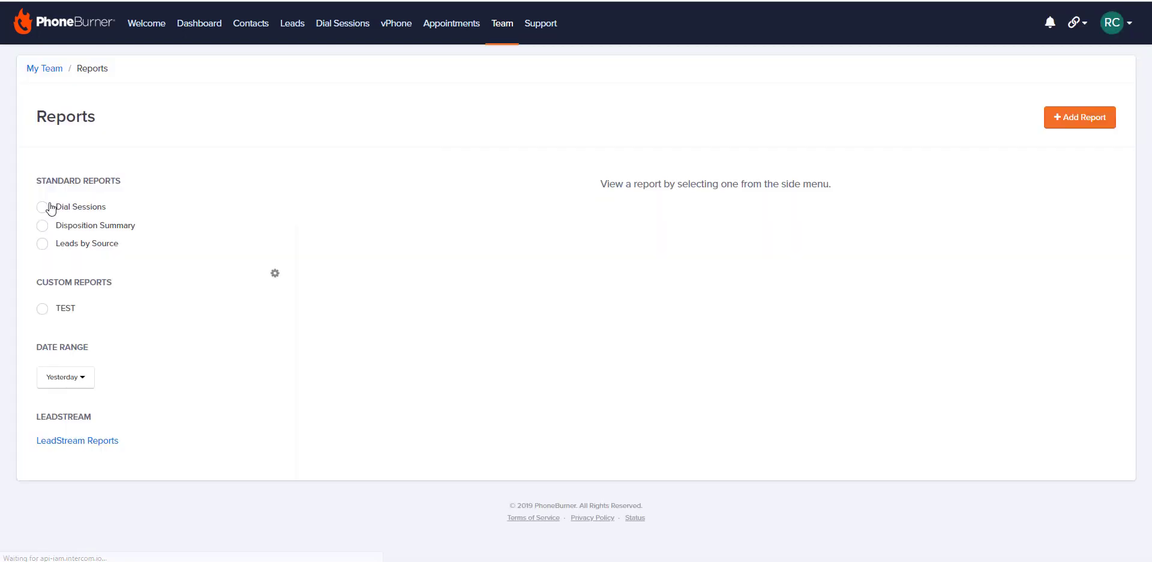
click(43, 206)
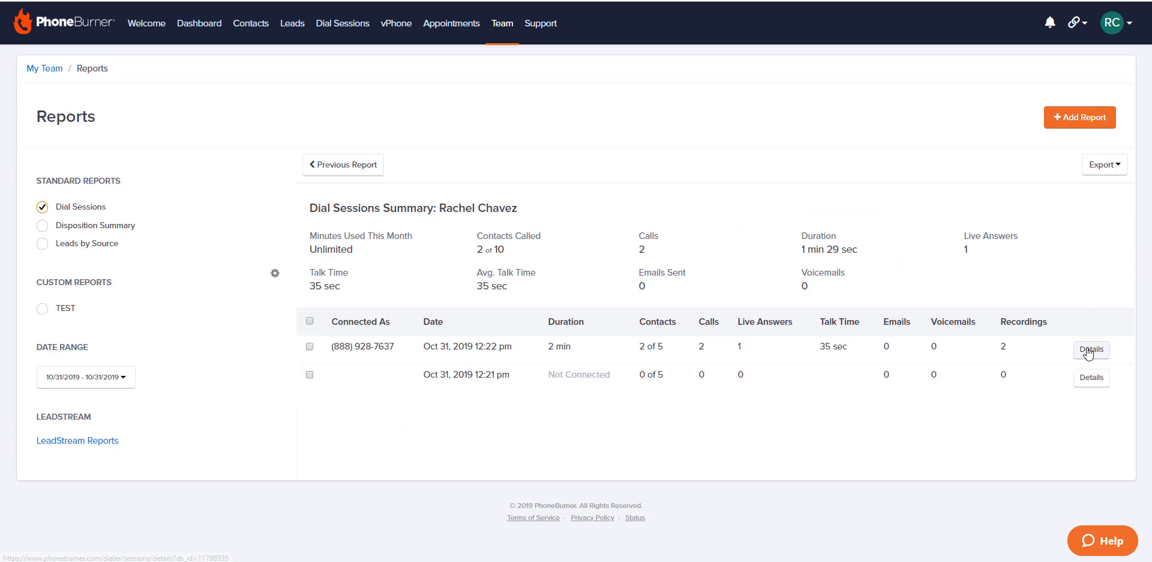
- View the Oct 31, 2019 session details and export options, then return to My Team
click(1091, 350)
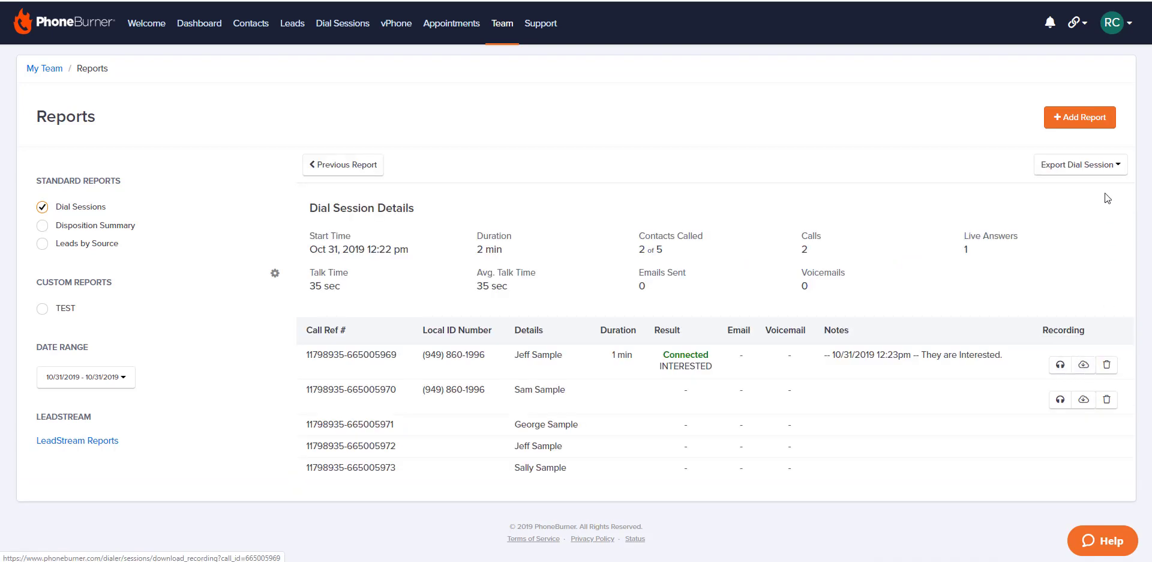
click(1080, 164)
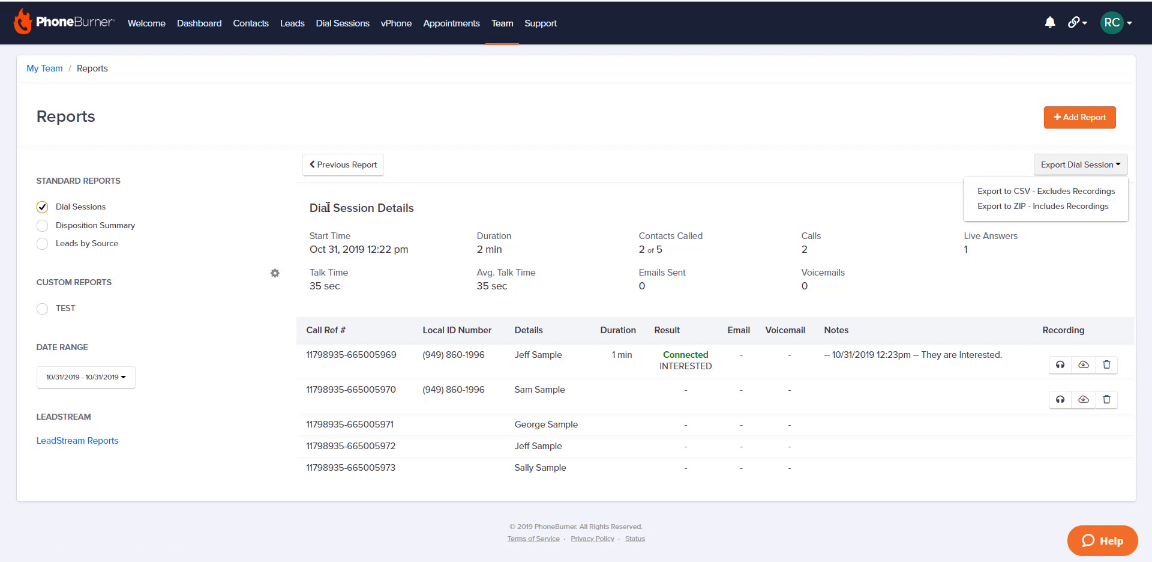
click(1039, 207)
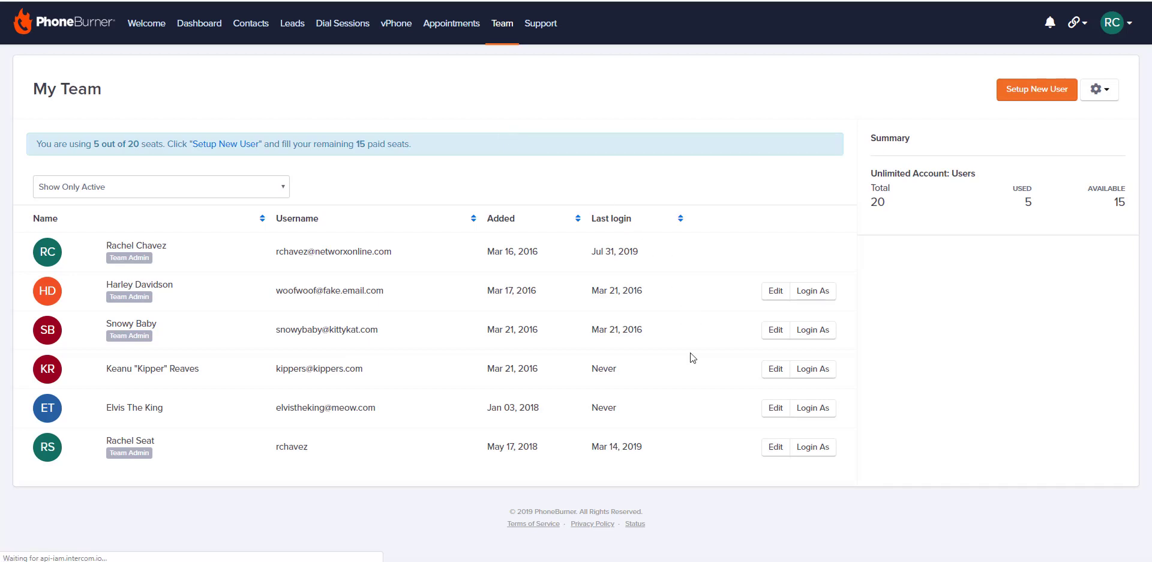
mouse_move(775, 409)
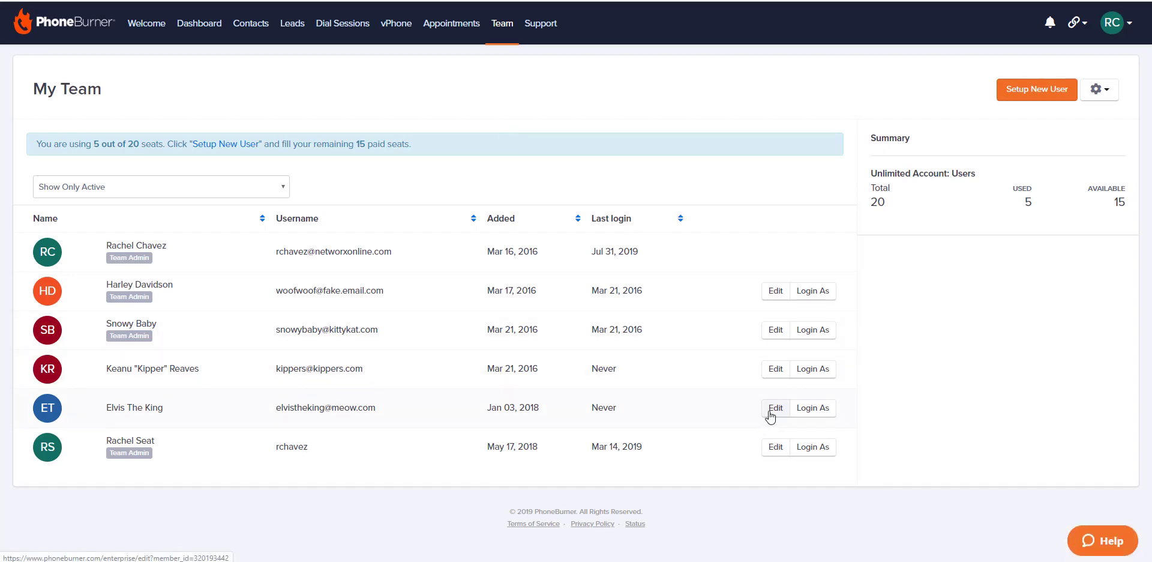
- Review the Recording Calls permission of the team member added Jan 03, 2018
click(775, 407)
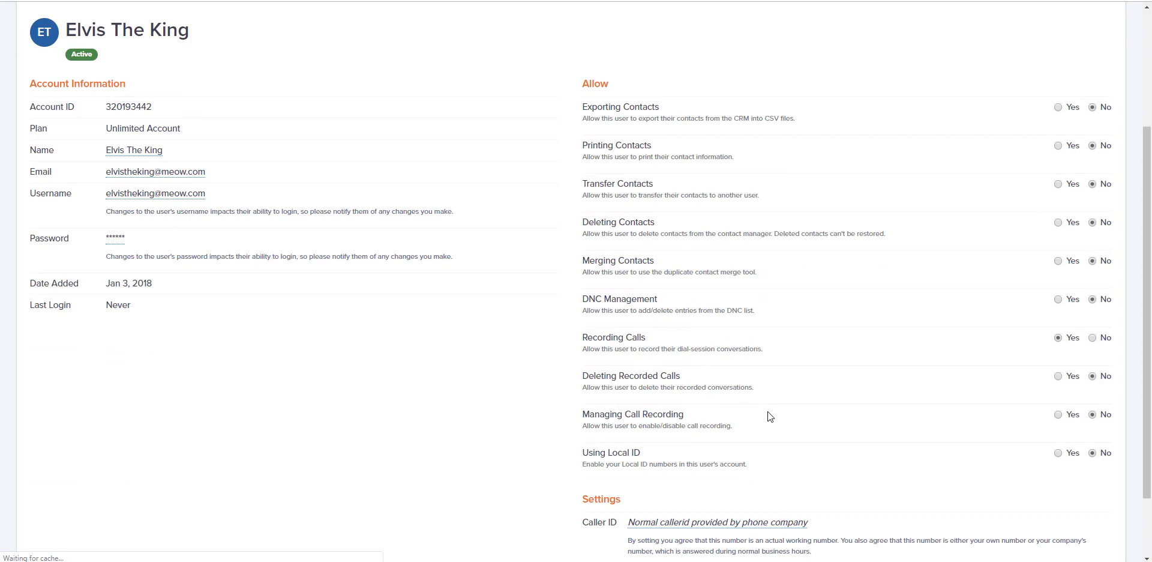
scroll(down, 3)
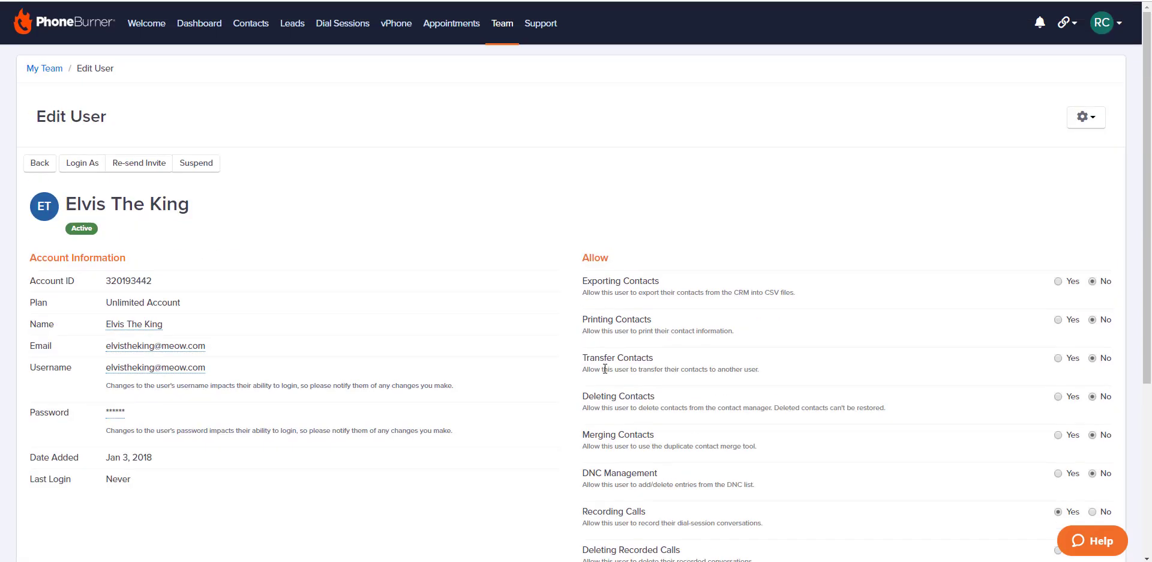
mouse_move(905, 113)
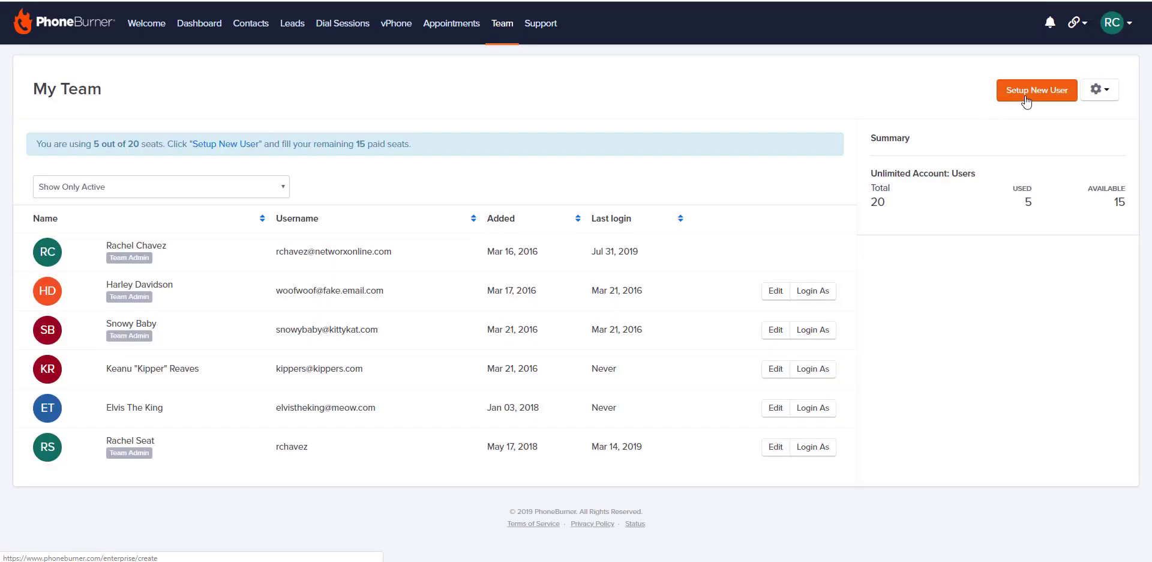
- Start Setup New User and scroll to its default recording permissions
click(1037, 90)
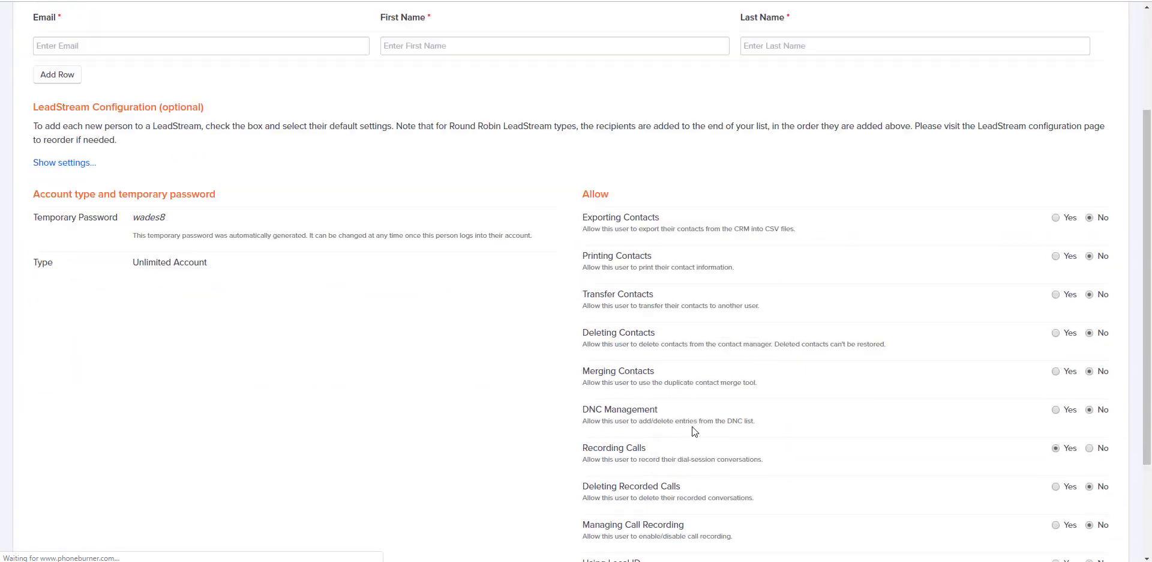
scroll(down, 3)
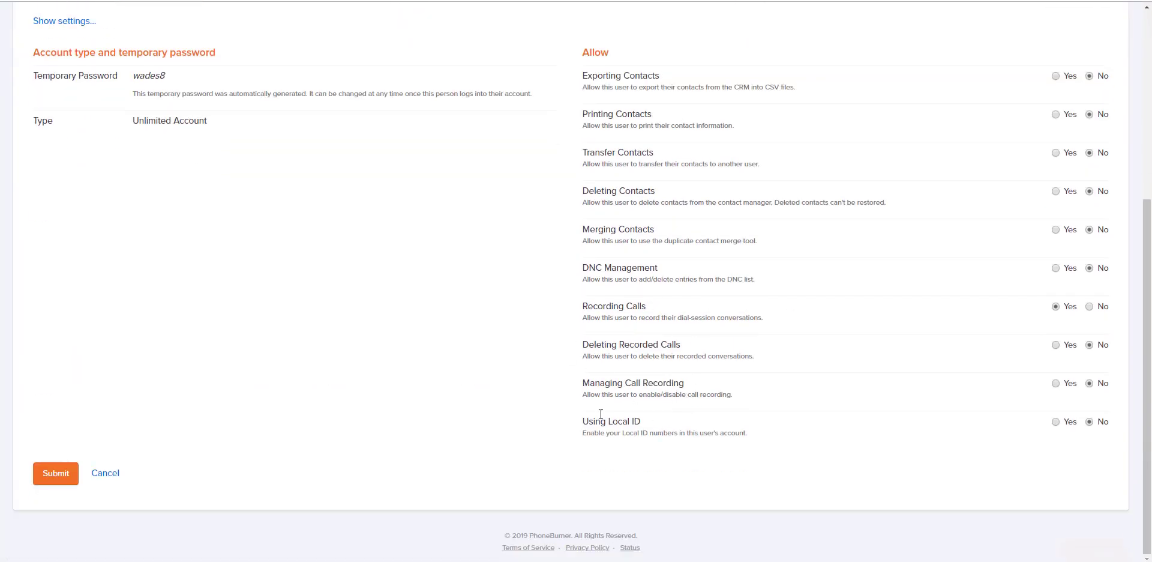